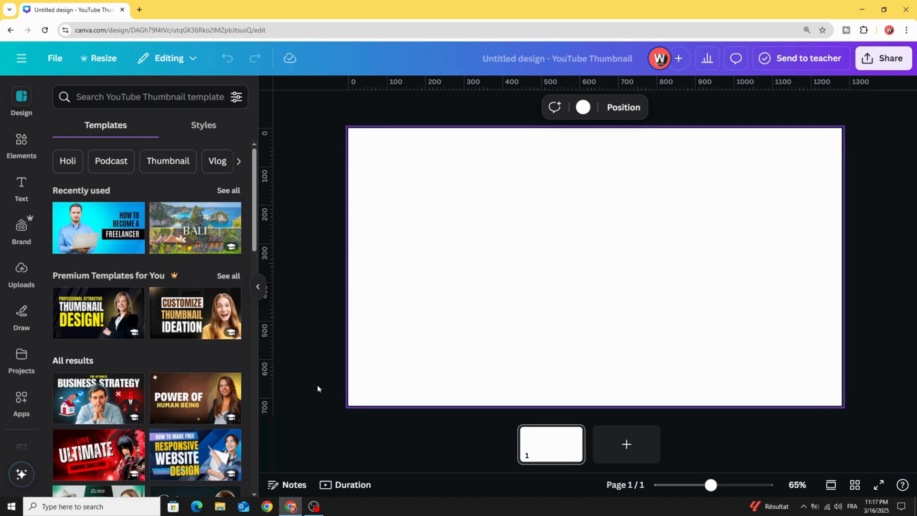
mouse_move(656, 228)
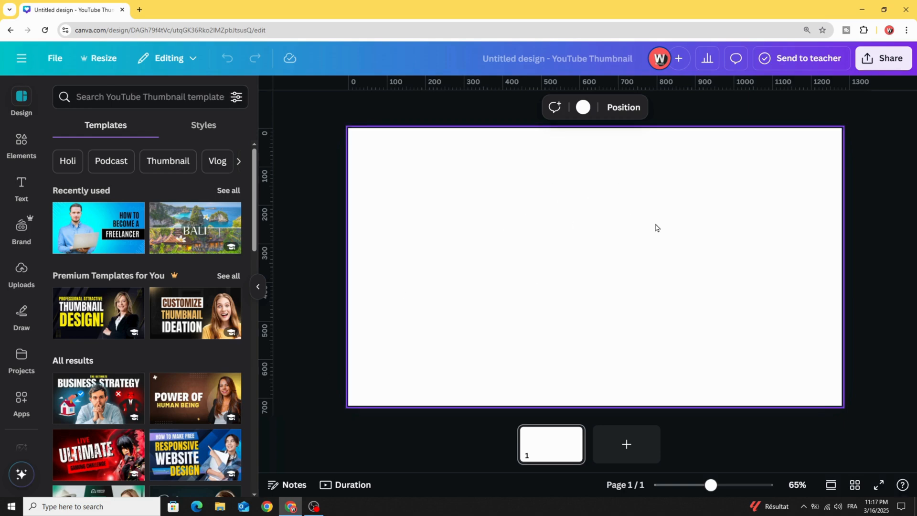
Add a heading reading NATURE to the blank thumbnail page.
left_click(21, 187)
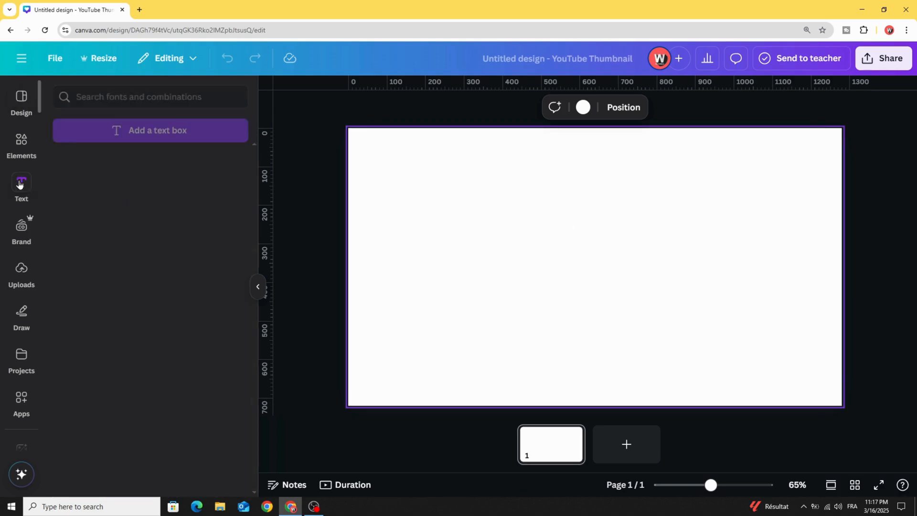
left_click(21, 185)
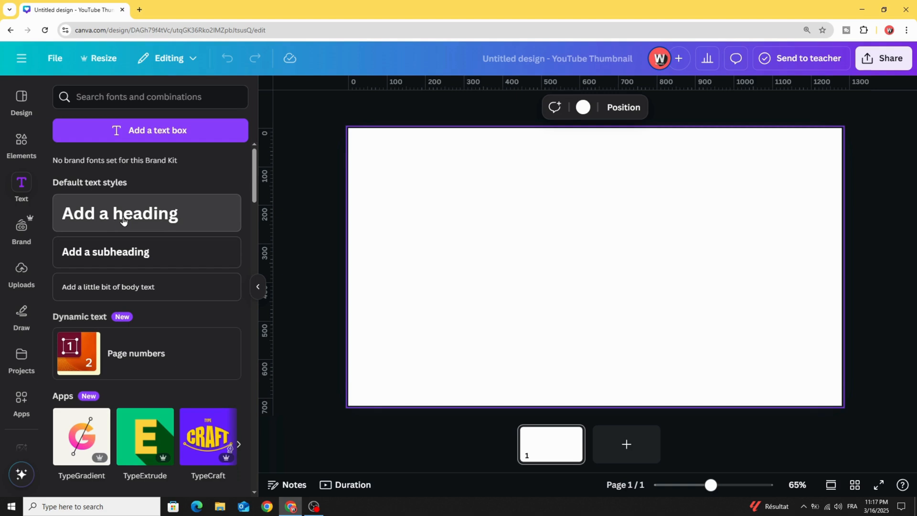
left_click(120, 212)
type("NATURE")
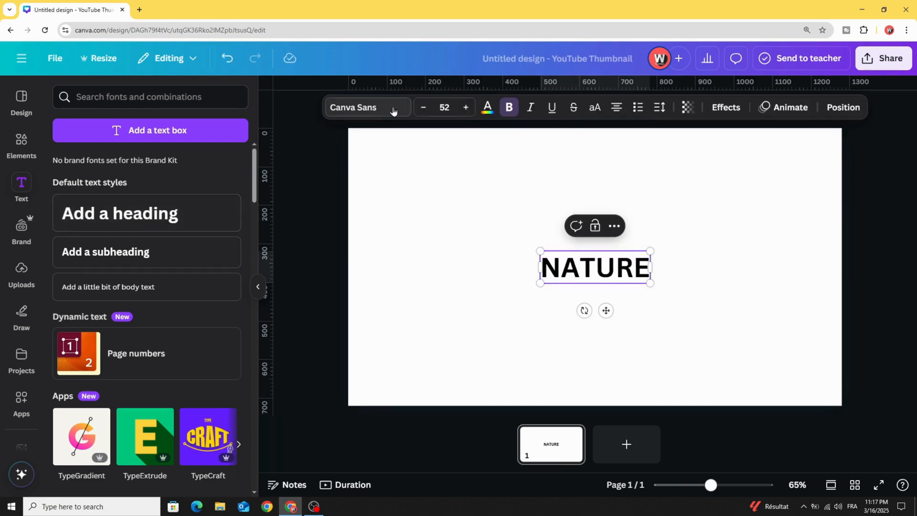
Set the NATURE heading to the Anton font at size 240.
left_click(353, 107)
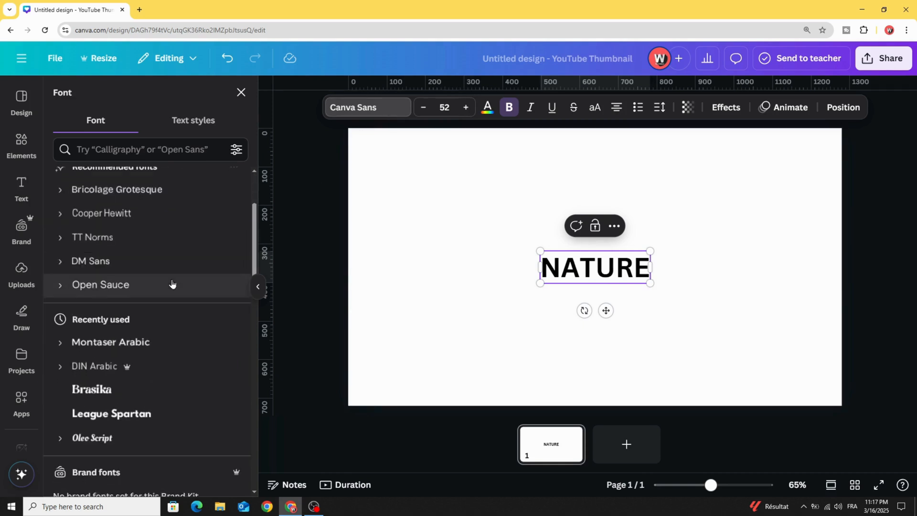
type("ANT")
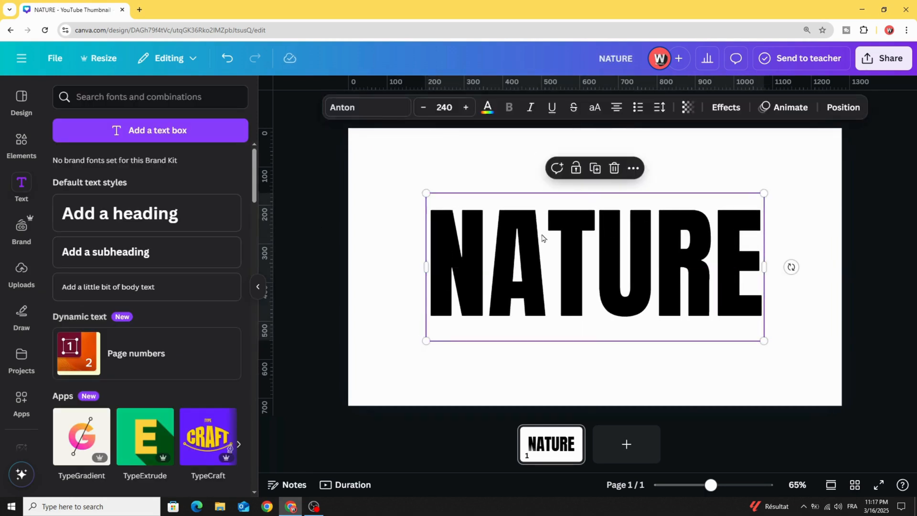
left_click(486, 107)
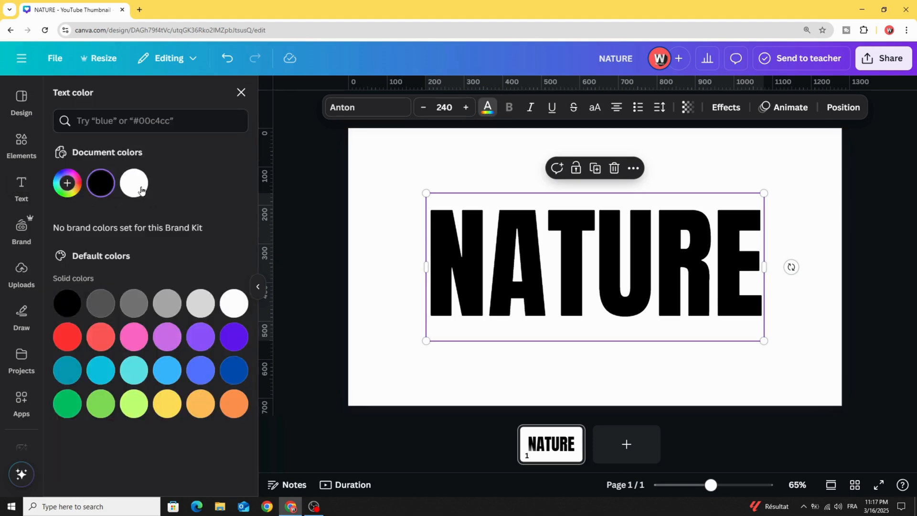
Make NATURE white and apply the Lift effect with higher shadow intensity.
left_click(133, 183)
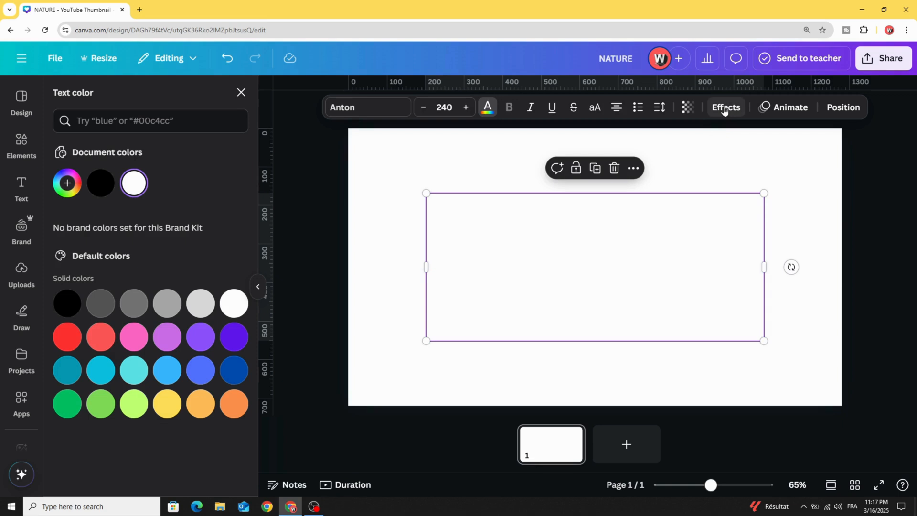
left_click(725, 107)
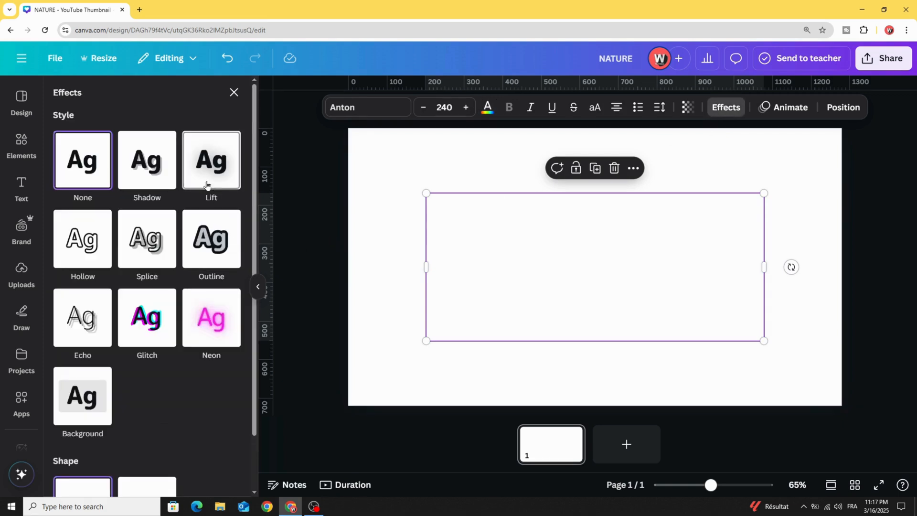
left_click(211, 159)
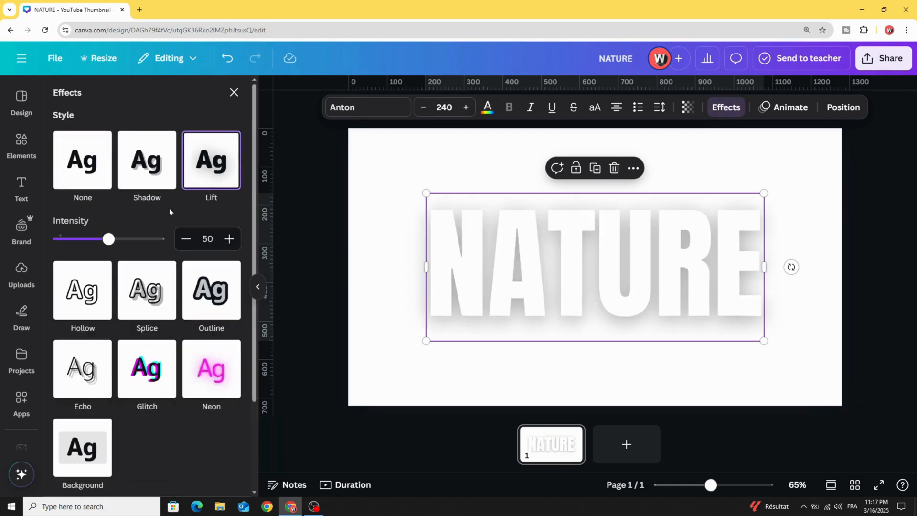
left_click_drag(109, 239, 158, 238)
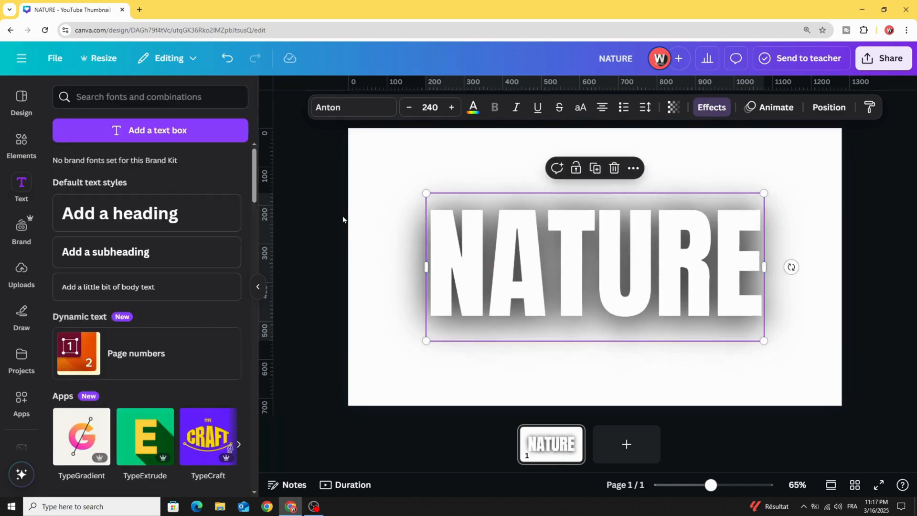
Download the NATURE design as an image via Share > Download.
left_click(883, 58)
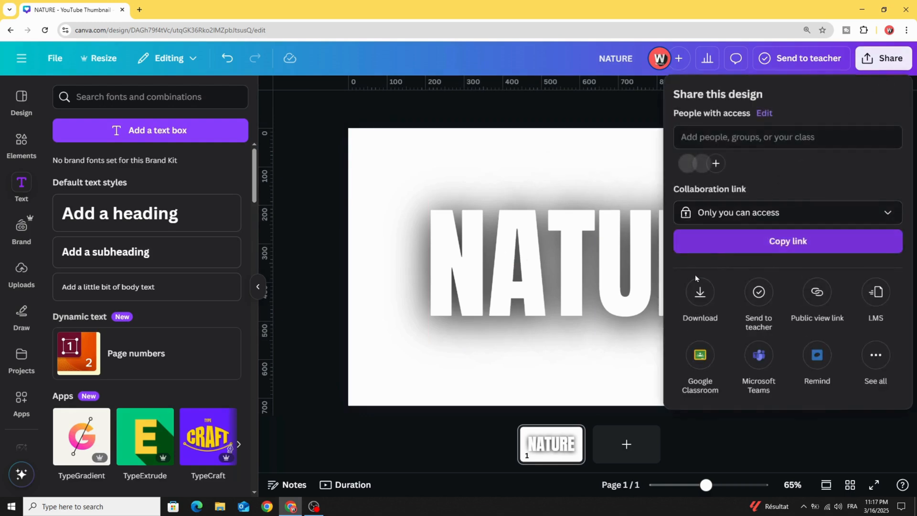
left_click(700, 298)
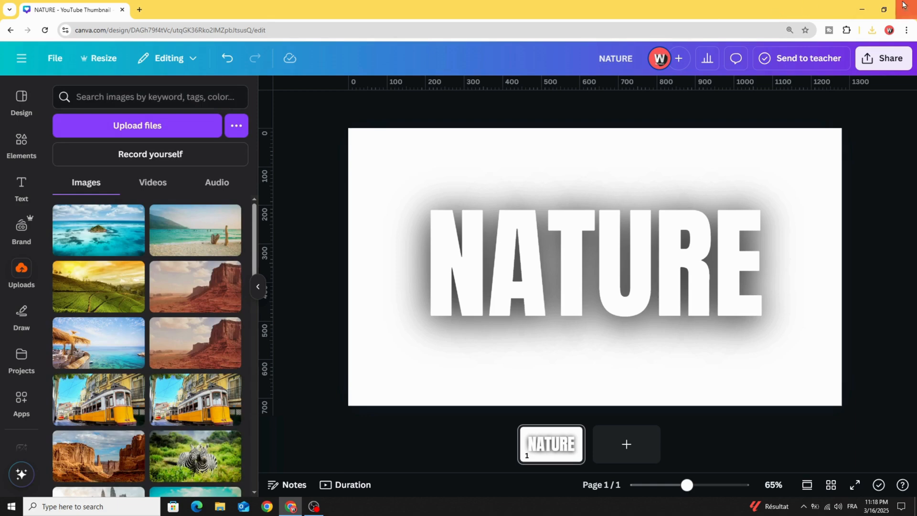
left_click(870, 30)
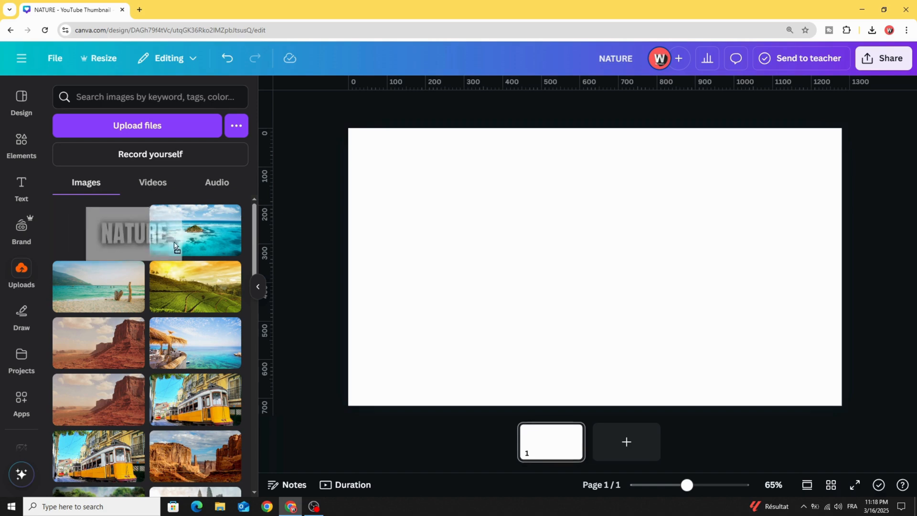
Add the uploaded NATURE image and the island photo to the page.
left_click(97, 229)
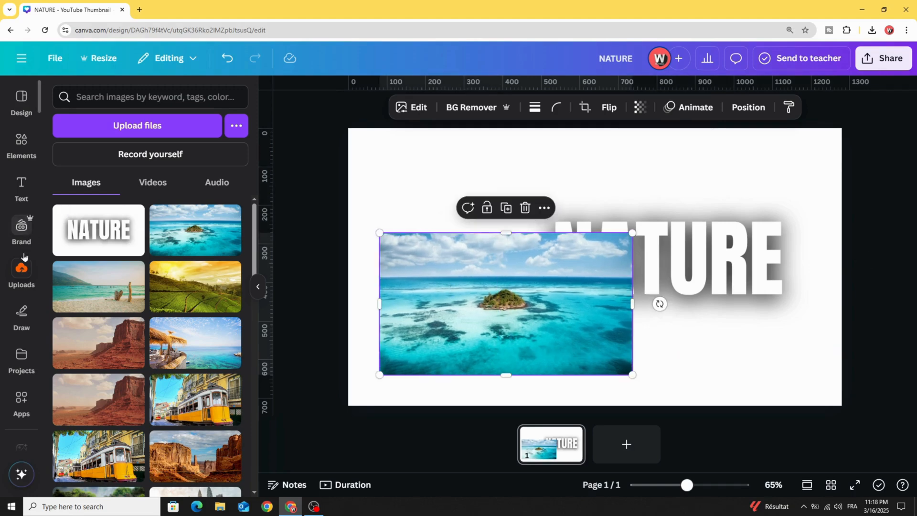
left_click(21, 357)
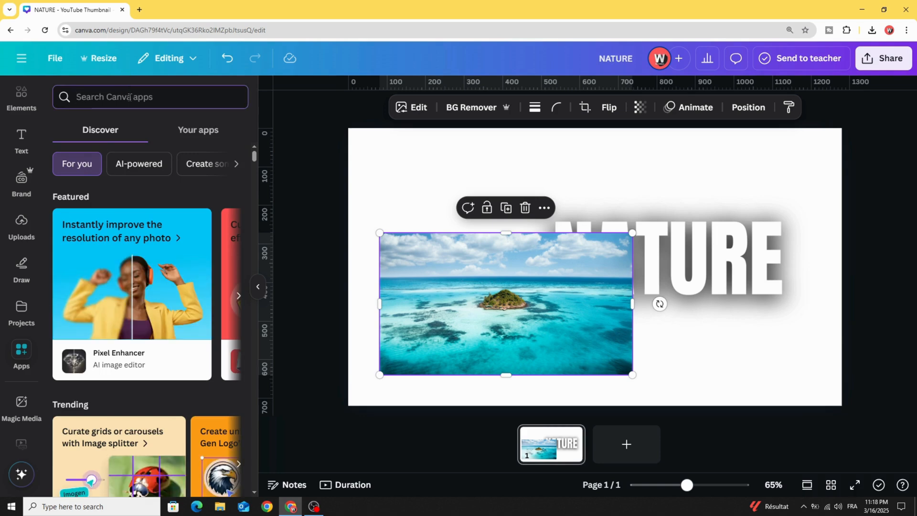
Search Apps for 'Blend' and open the Blend Image app.
type("BLEN")
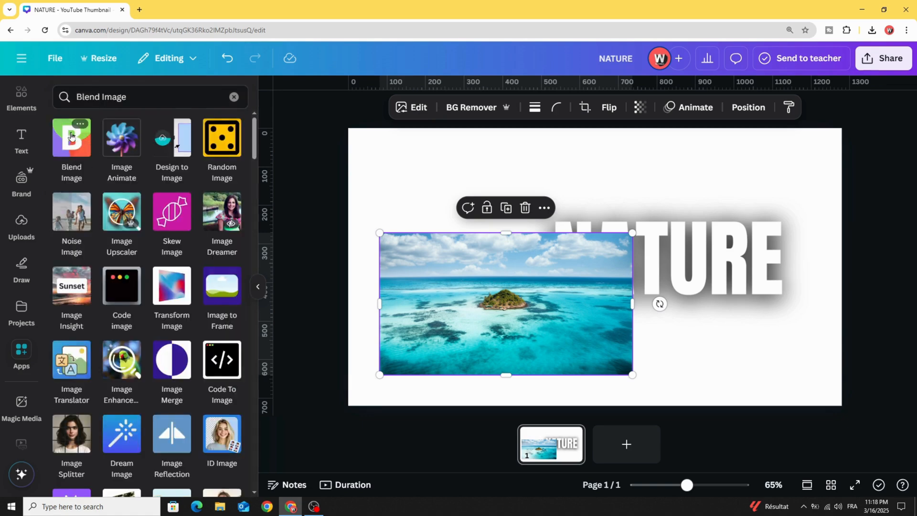
left_click(72, 142)
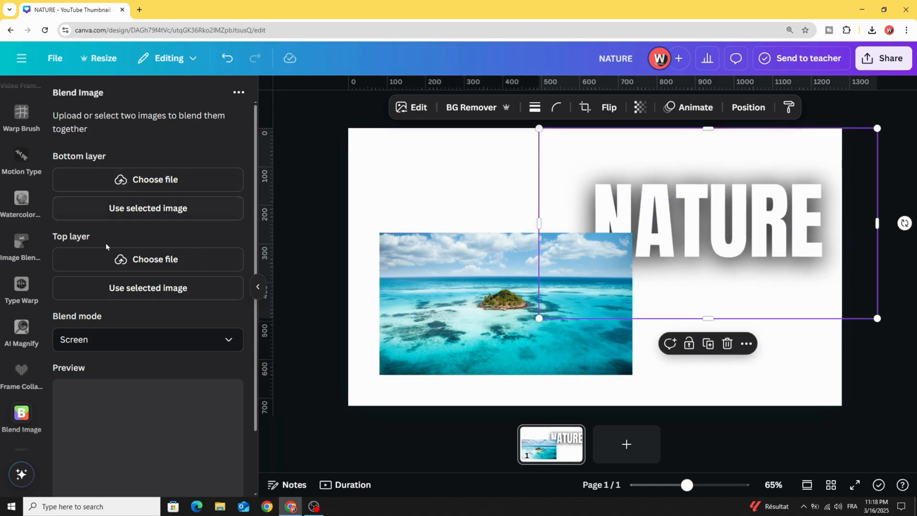
Use the selected images as blend layers and set the blend mode to Multiply.
left_click(148, 287)
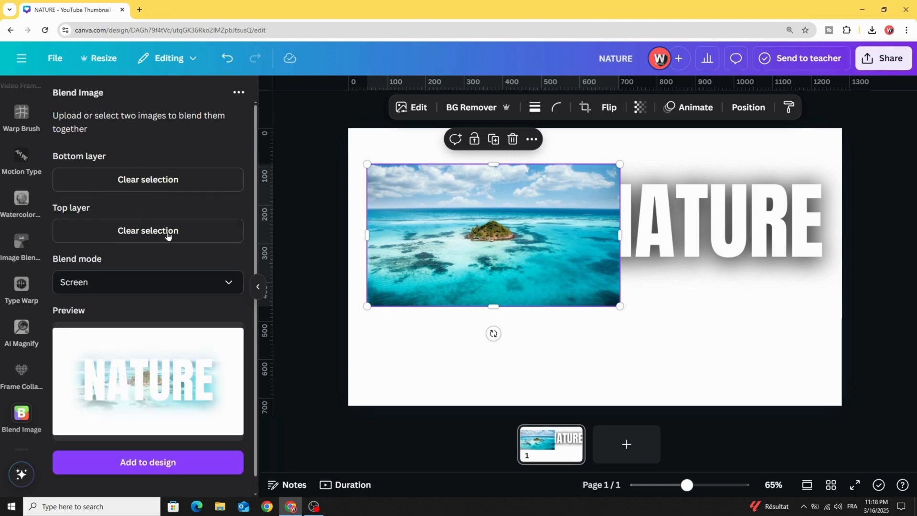
left_click(147, 282)
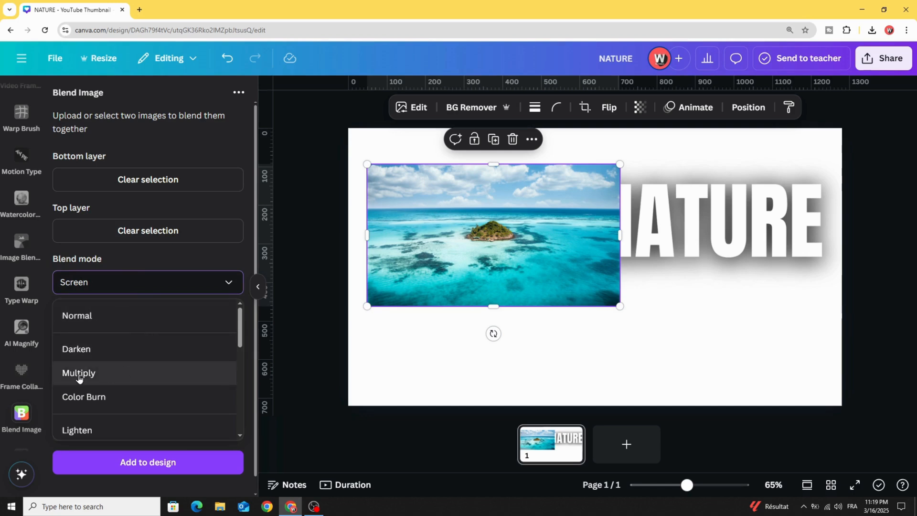
left_click(78, 376)
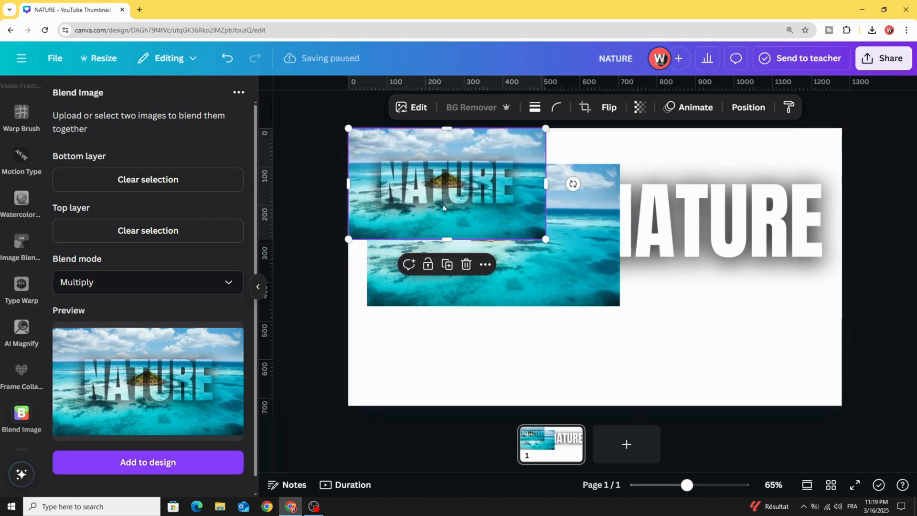
Drag the blended NATURE island image's corner until it fills the page.
left_click_drag(544, 239, 835, 402)
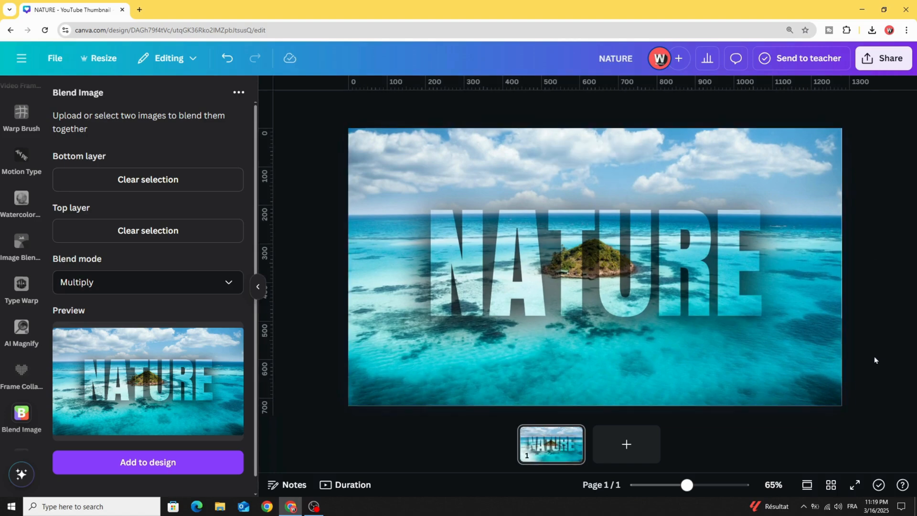
mouse_move(870, 355)
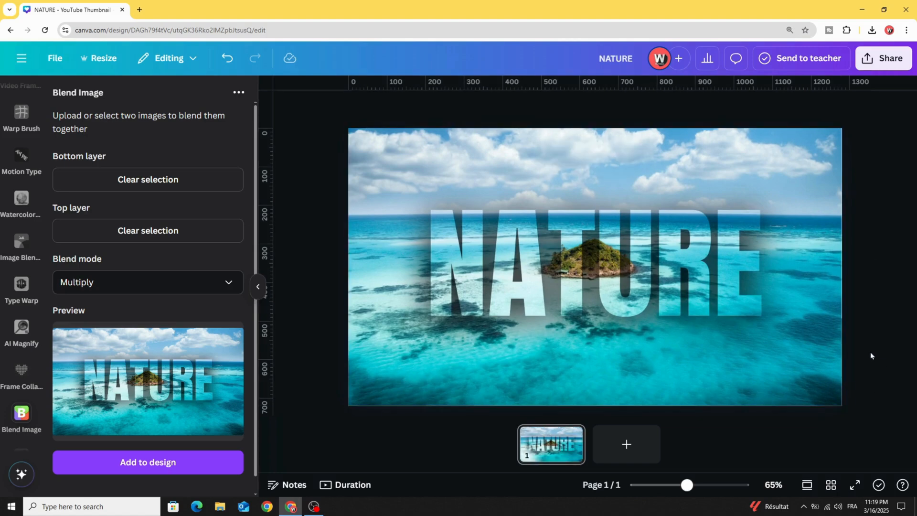